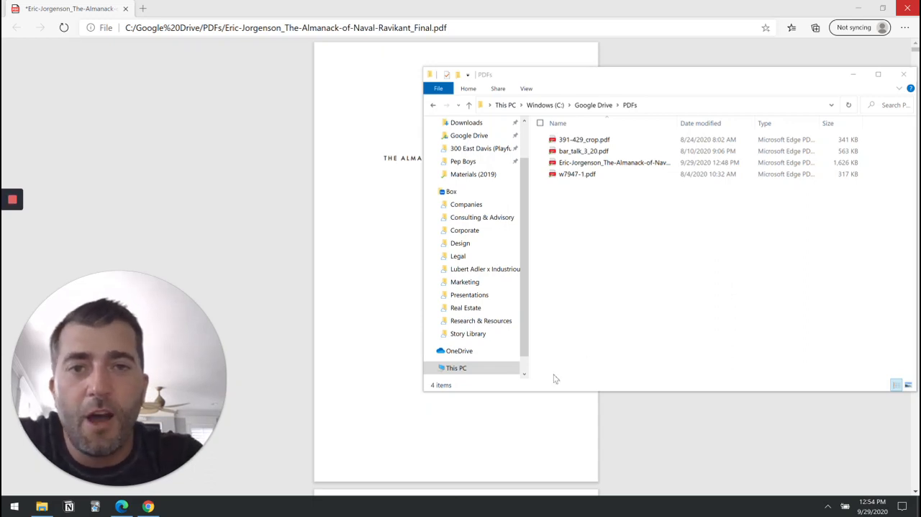
{"action": "mouse_move", "coordinate": [594, 359]}
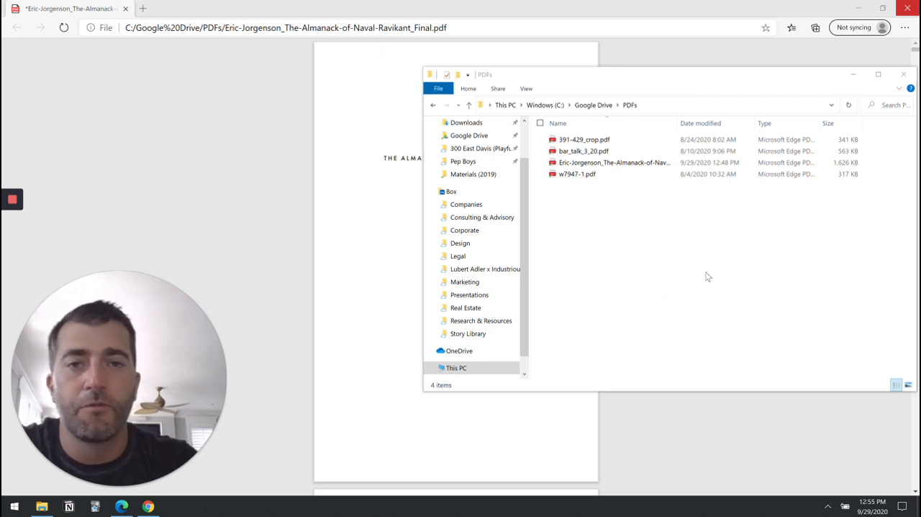
{"action": "mouse_move", "coordinate": [662, 300]}
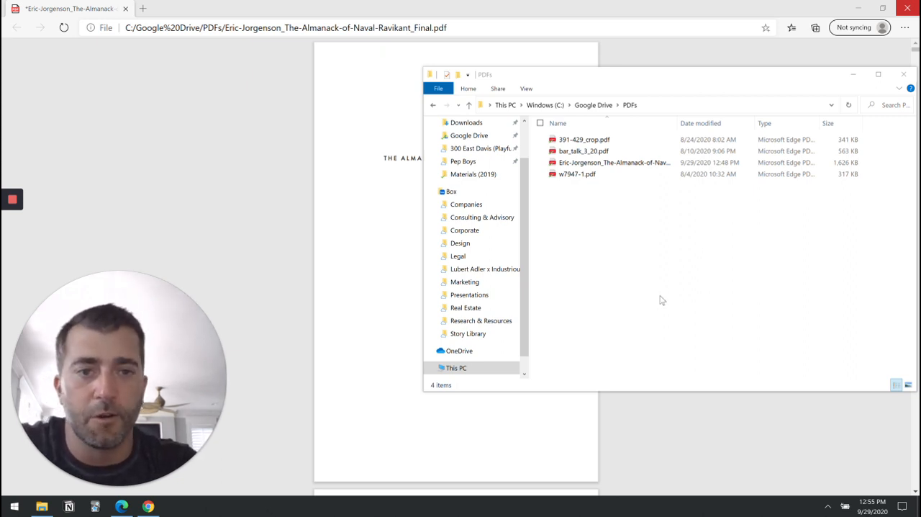
Close the PDFs folder window to return to the Almanack PDF in Edge
{"action": "left_click", "coordinate": [613, 161]}
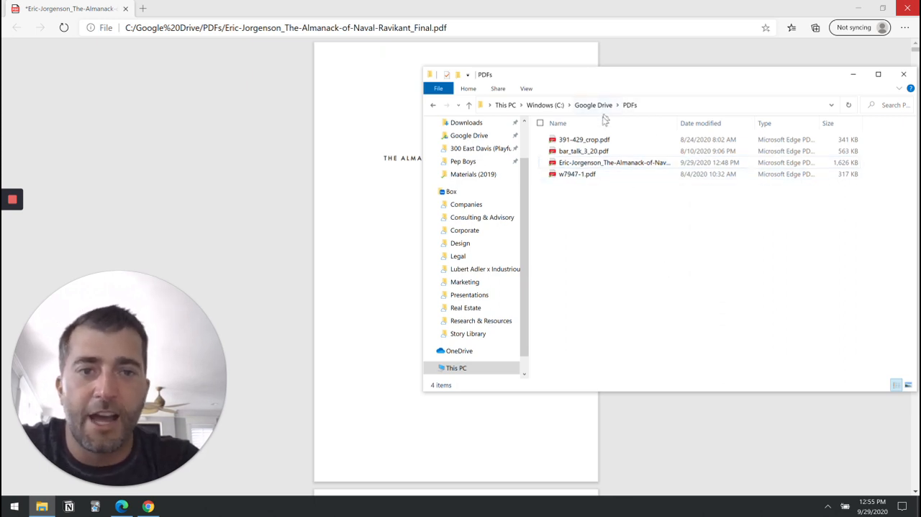
{"action": "mouse_move", "coordinate": [588, 215]}
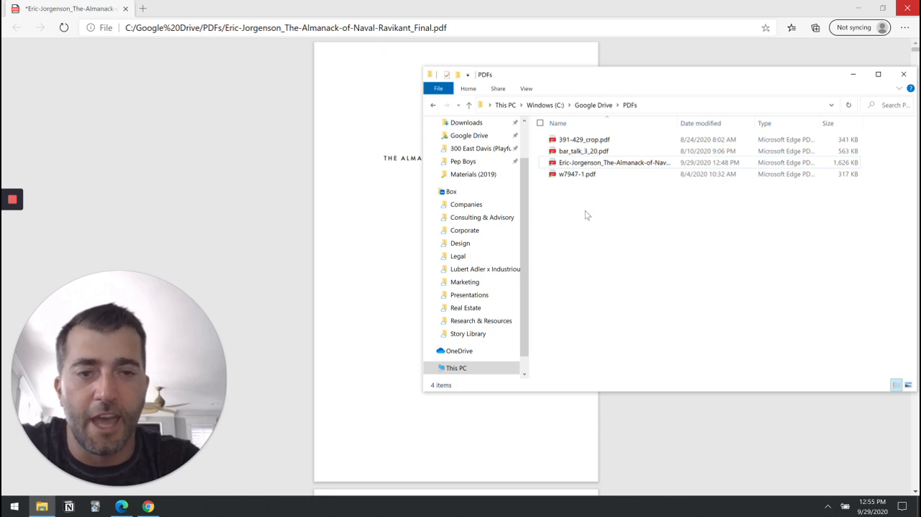
{"action": "left_click", "coordinate": [615, 161]}
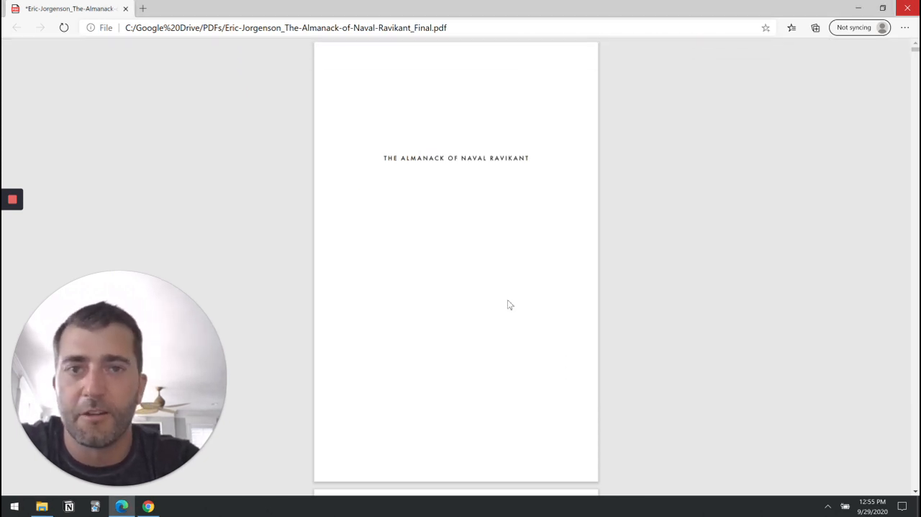
Page down through The Almanack of Naval Ravikant PDF to review its highlighted passages
{"action": "scroll", "scroll_direction": "down", "scroll_amount": 3}
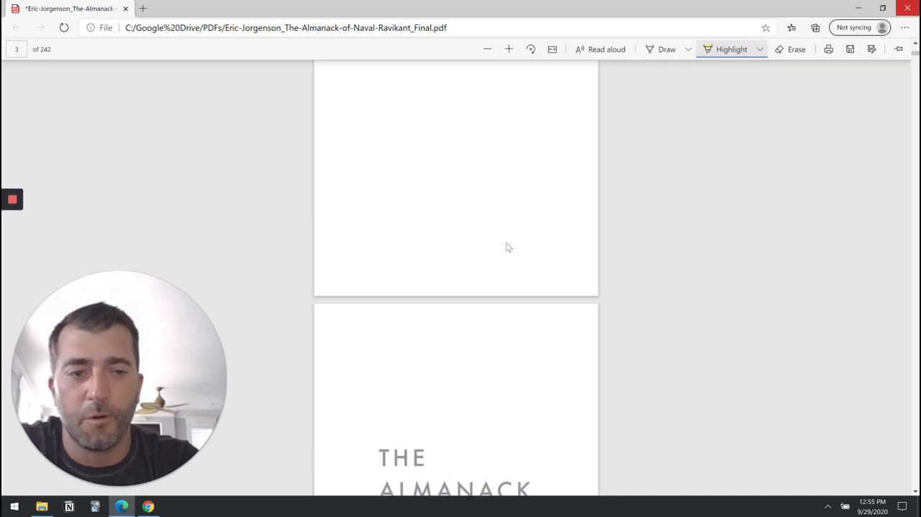
{"action": "scroll", "scroll_direction": "down", "scroll_amount": 3}
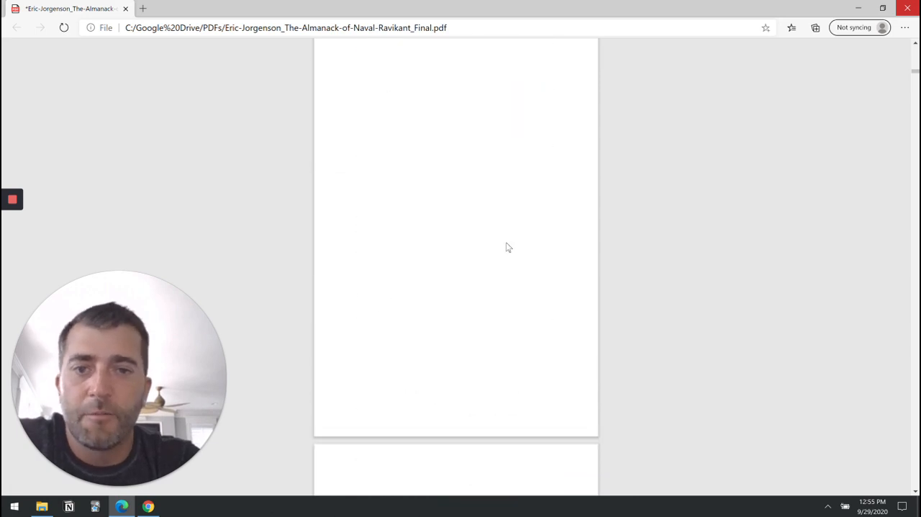
{"action": "scroll", "scroll_direction": "down", "scroll_amount": 3}
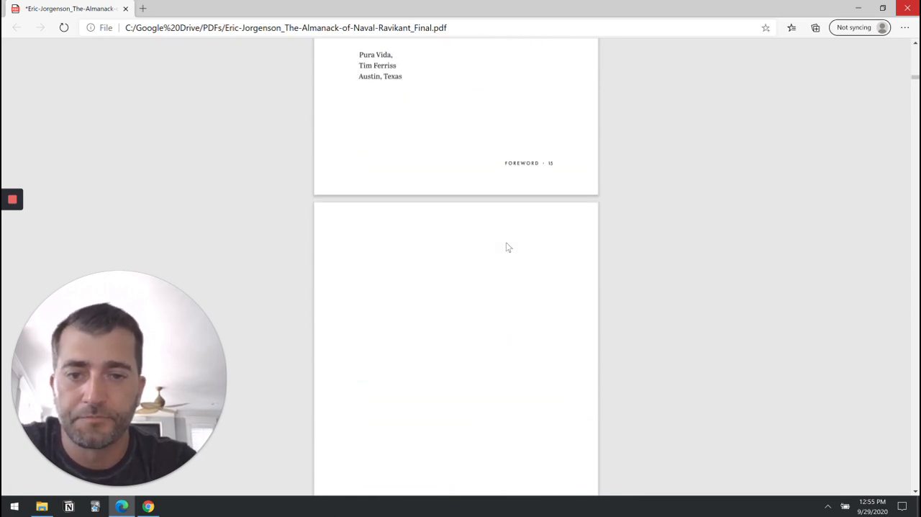
{"action": "scroll", "scroll_direction": "down", "scroll_amount": 3}
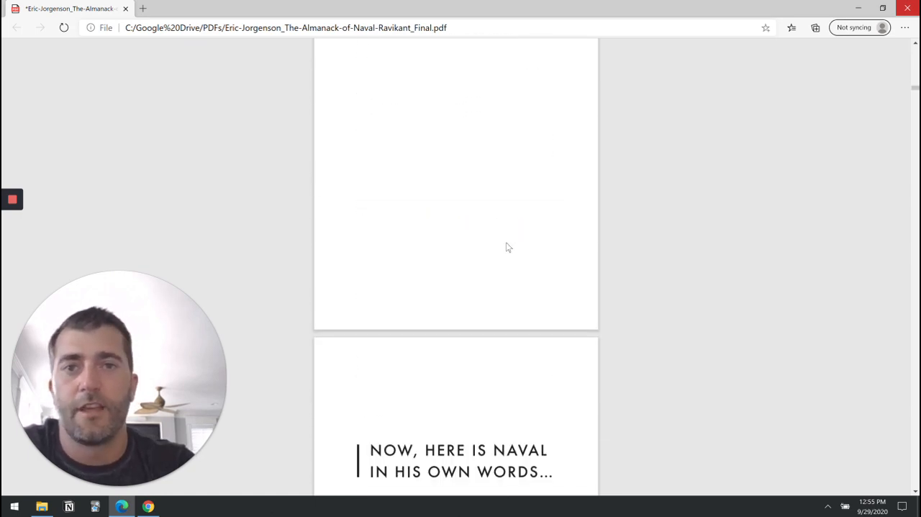
{"action": "scroll", "scroll_direction": "down", "scroll_amount": 3}
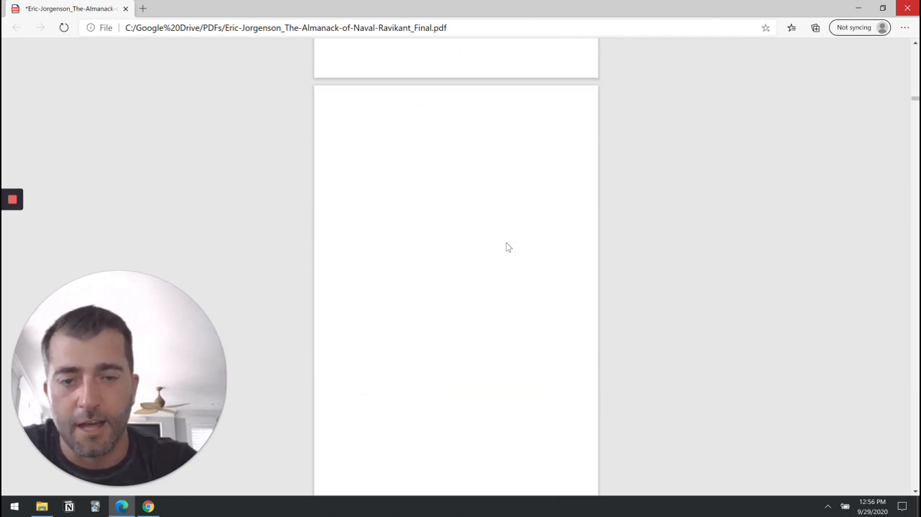
{"action": "scroll", "scroll_direction": "down", "scroll_amount": 3}
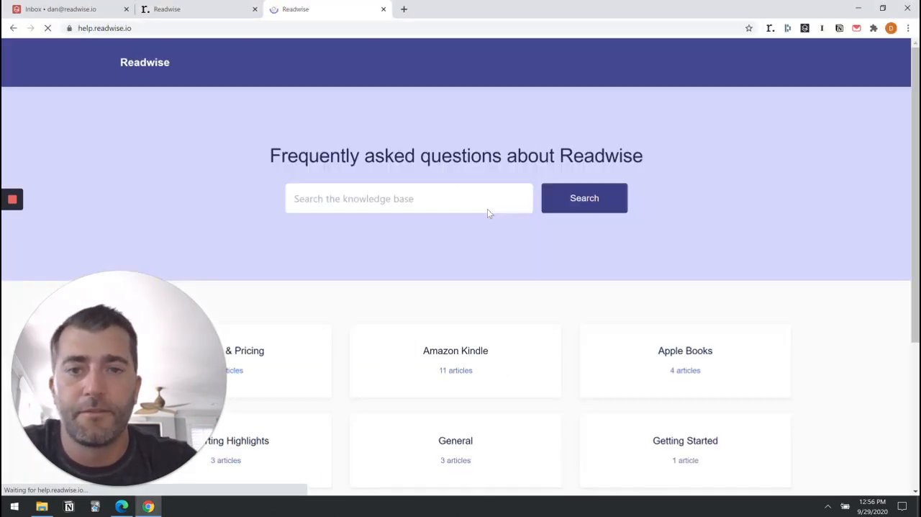
Search the knowledge base for 'pd' and view the 'Can I import highlights from PDFs?' article's reader apps section
{"action": "type", "text": "pdfs"}
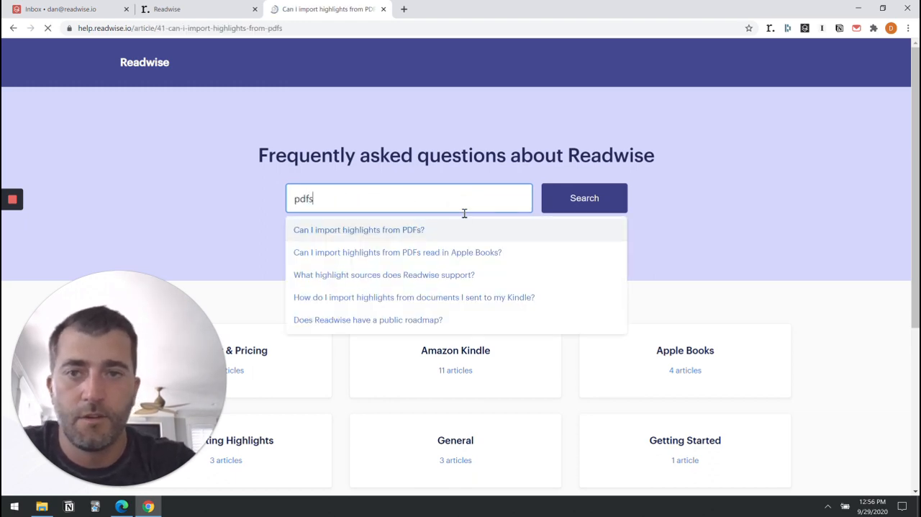
{"action": "left_click", "coordinate": [358, 229]}
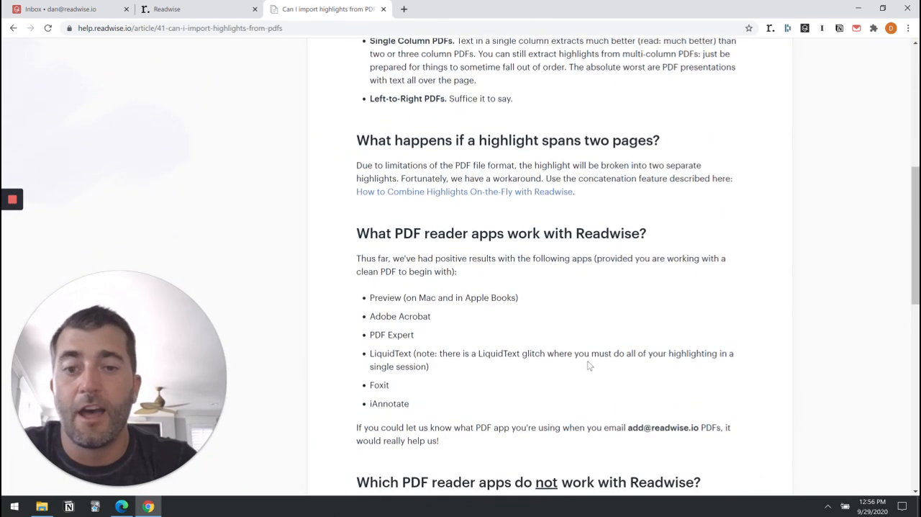
{"action": "scroll", "scroll_direction": "down", "scroll_amount": 3}
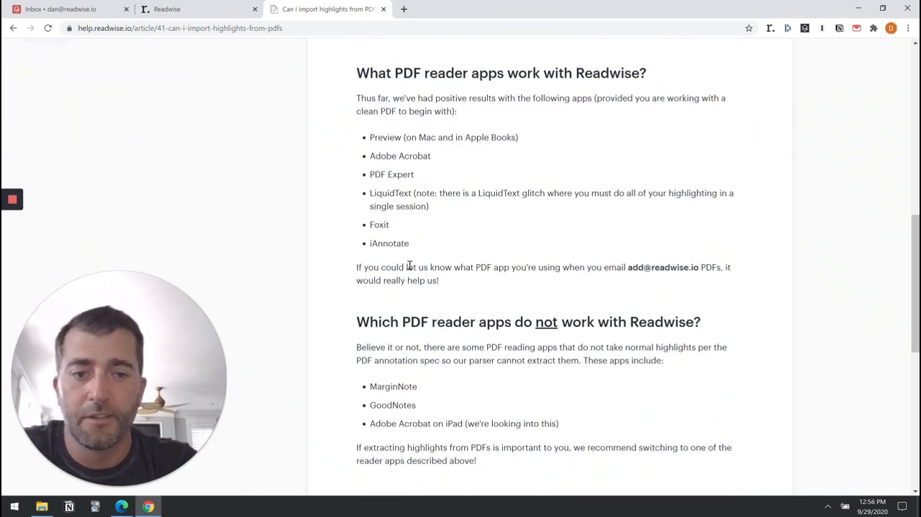
{"action": "mouse_move", "coordinate": [492, 389]}
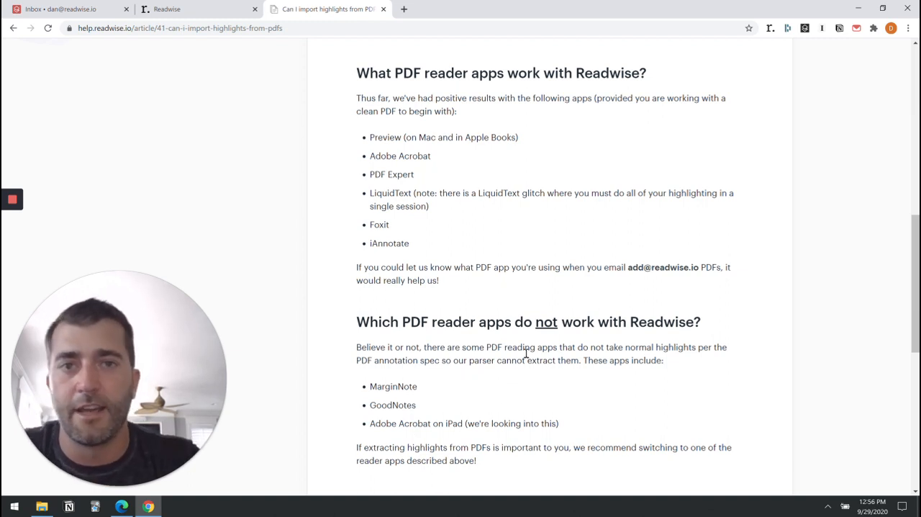
{"action": "mouse_move", "coordinate": [529, 307]}
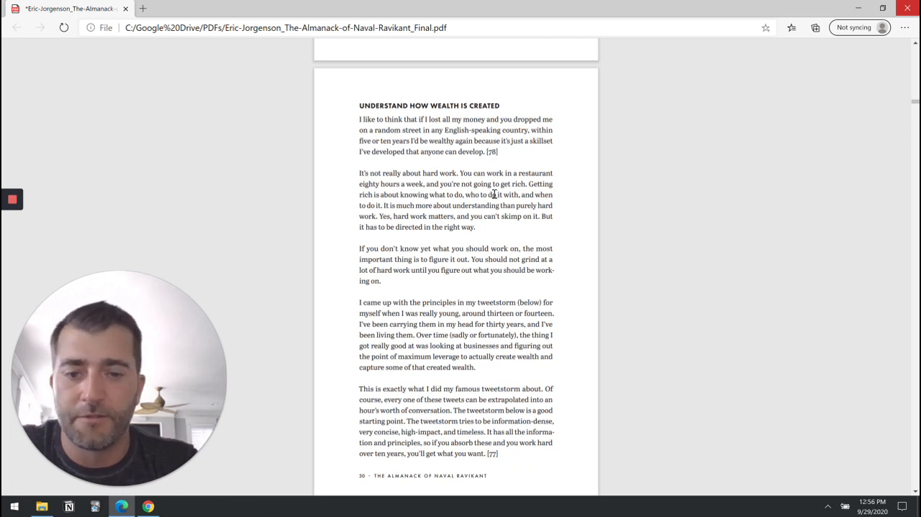
{"action": "mouse_move", "coordinate": [440, 185]}
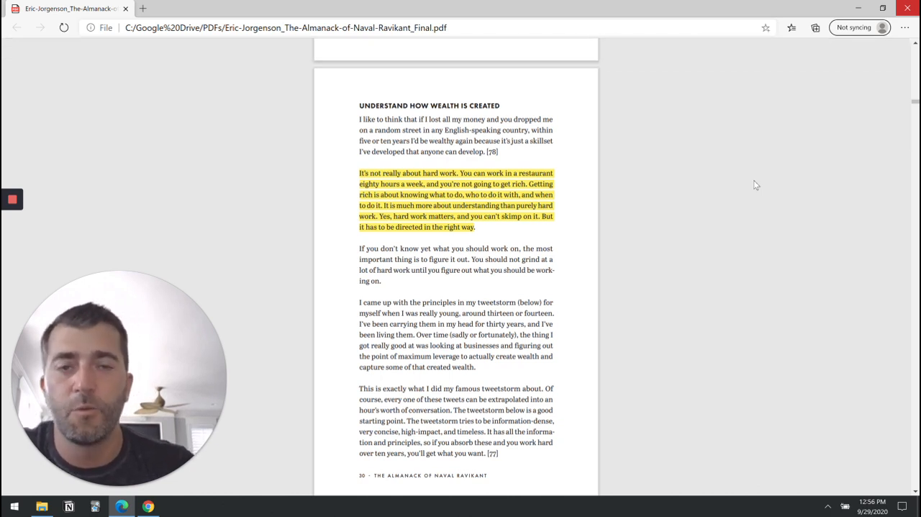
Reach the Readwise dashboard's Import PDF Highlights upload box
{"action": "left_click", "coordinate": [328, 8]}
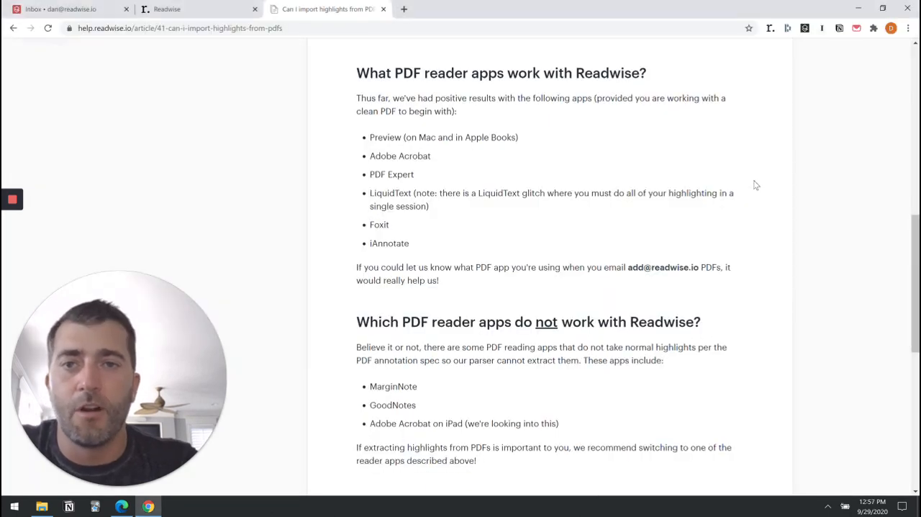
{"action": "mouse_move", "coordinate": [722, 95]}
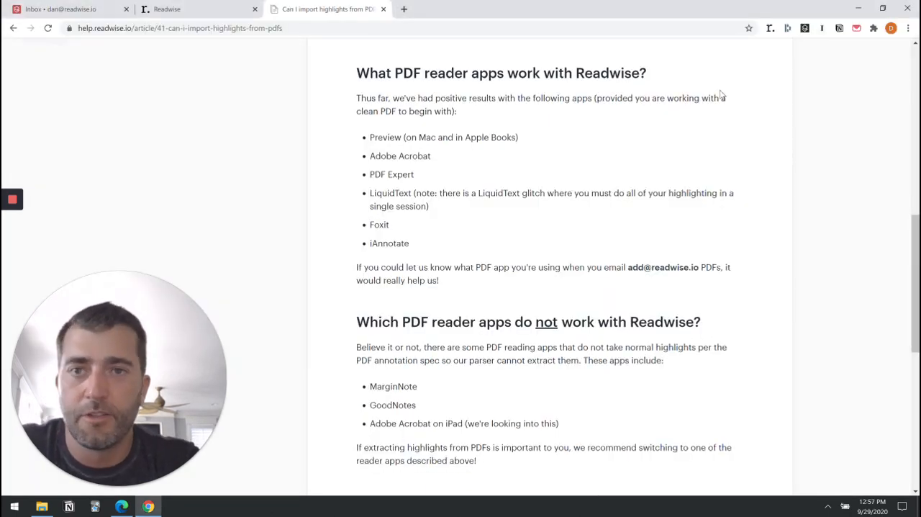
{"action": "left_click", "coordinate": [194, 9]}
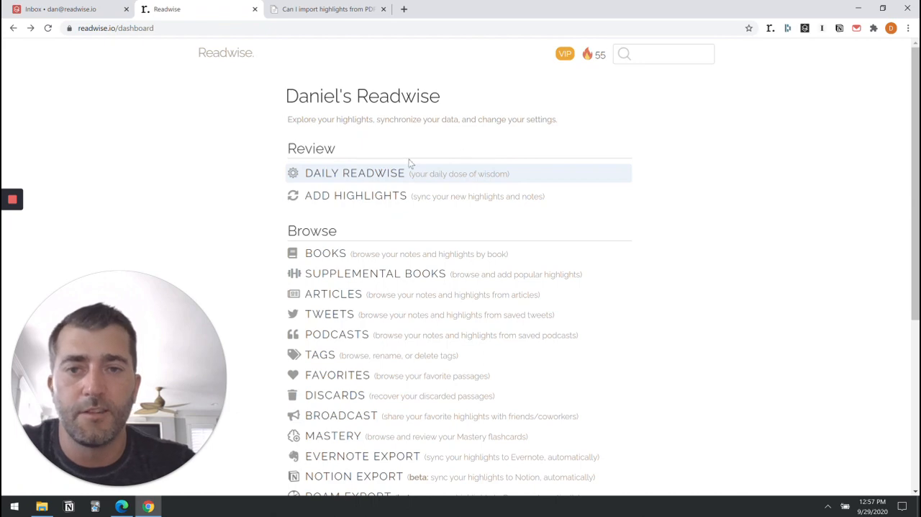
{"action": "mouse_move", "coordinate": [423, 200]}
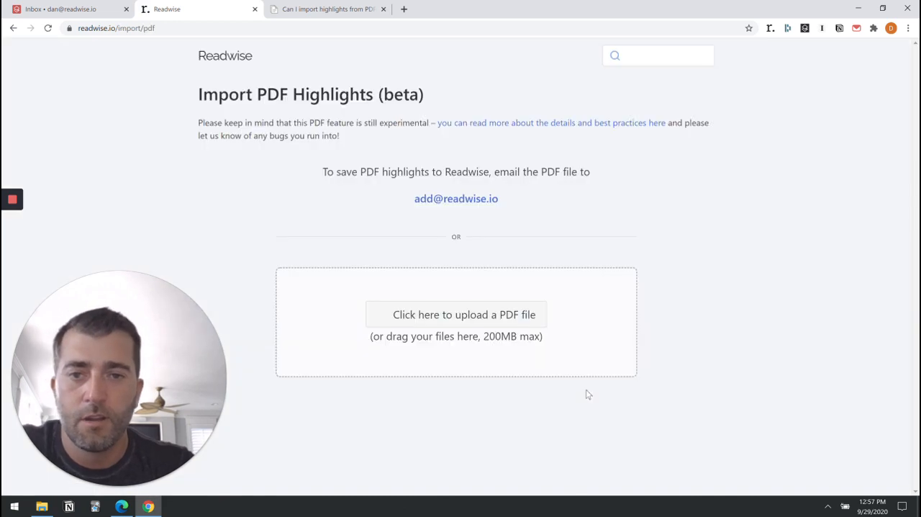
{"action": "left_click", "coordinate": [463, 314]}
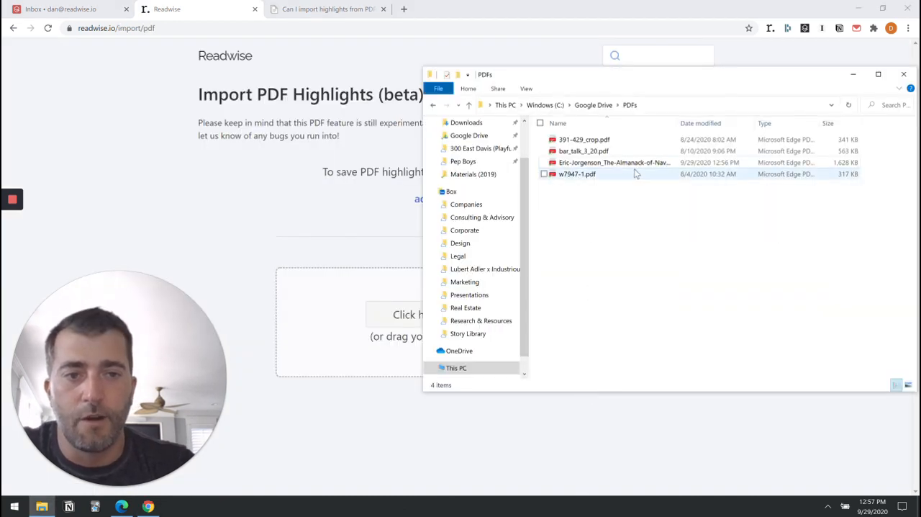
Drop the Almanack PDF into the upload area, then move to the email client
{"action": "left_click_drag", "start_coordinate": [615, 161], "coordinate": [456, 320]}
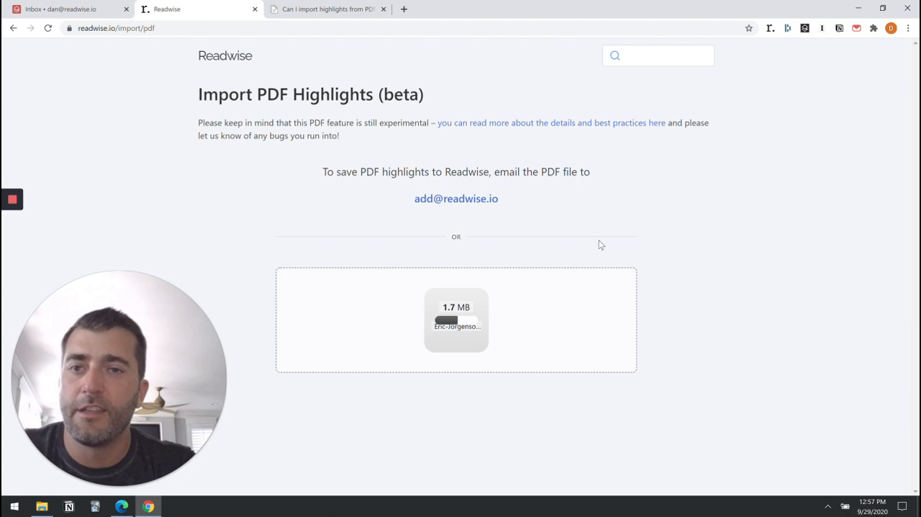
{"action": "left_click", "coordinate": [69, 8]}
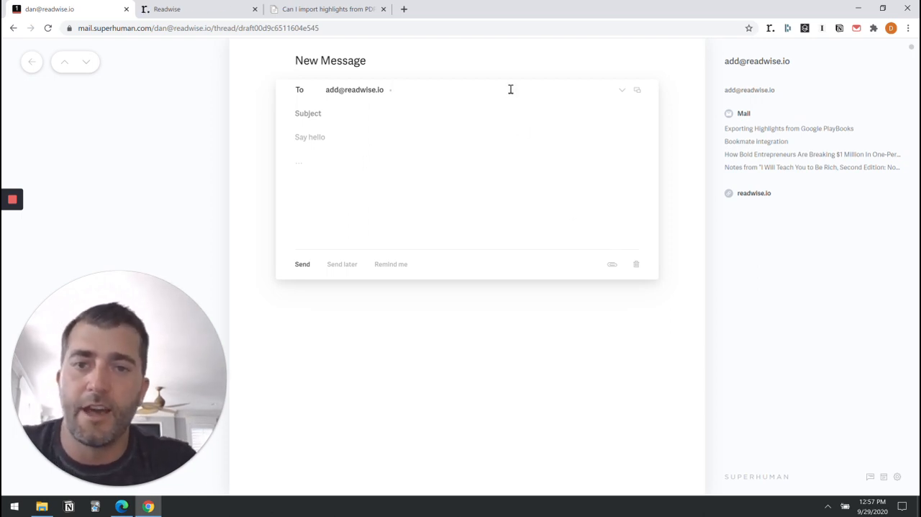
{"action": "key", "text": "alt+tab"}
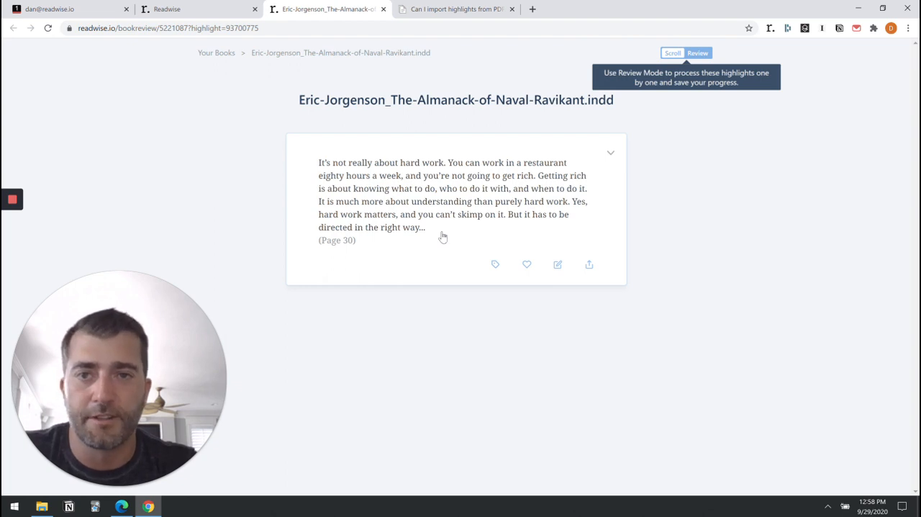
{"action": "mouse_move", "coordinate": [449, 101]}
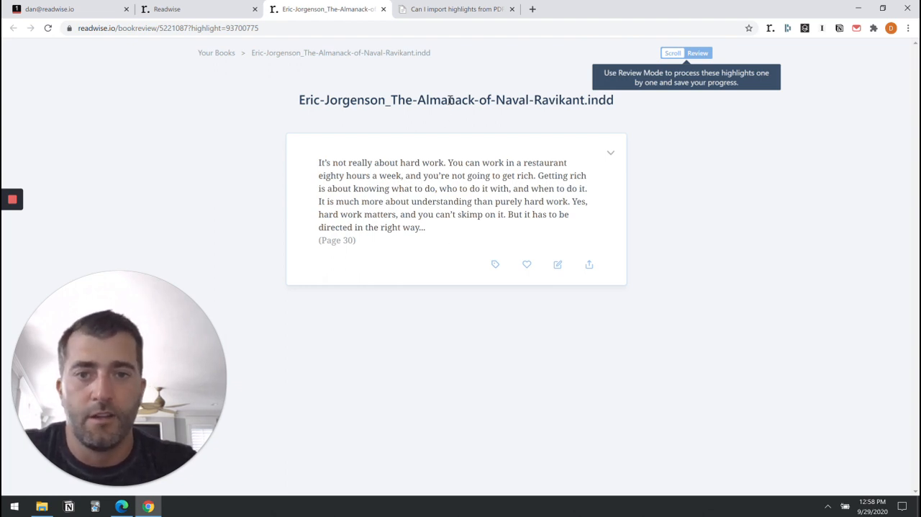
Select the book's file-name title, then return to the Your Books library list
{"action": "triple_click", "coordinate": [455, 99]}
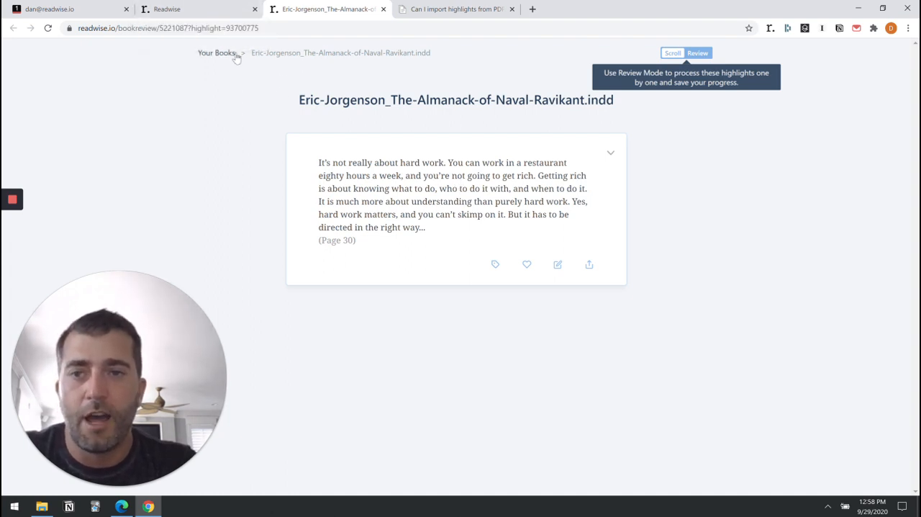
{"action": "left_click", "coordinate": [216, 52]}
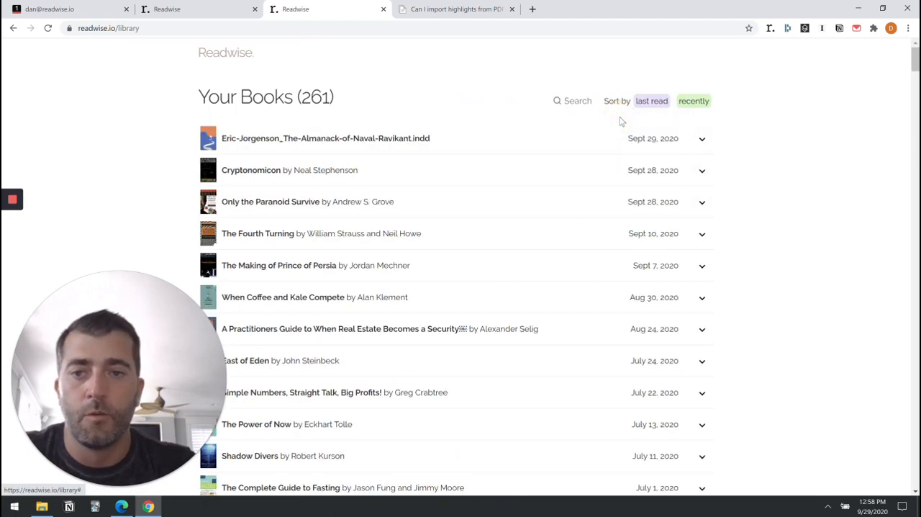
Edit the Almanack entry to title 'The Almanack of Naval Ravikant', author Eric Jorgenson, and view its highlight
{"action": "left_click", "coordinate": [701, 139]}
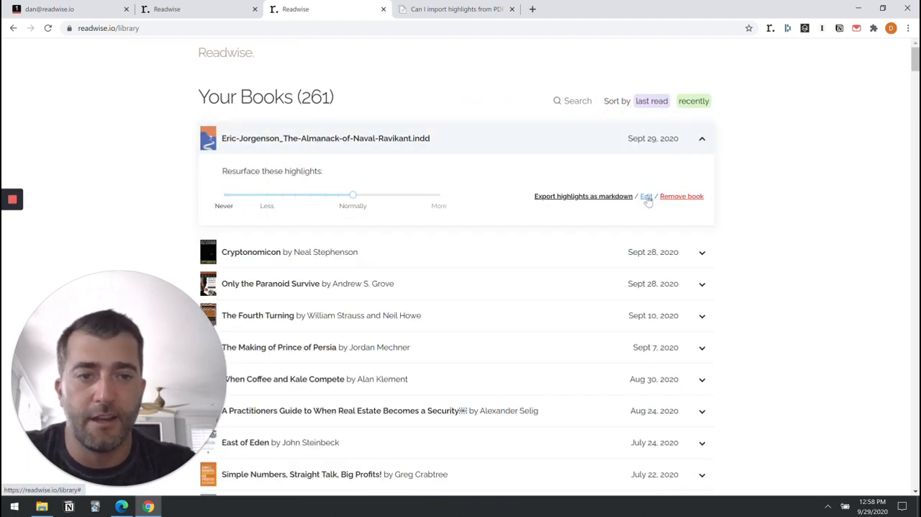
{"action": "left_click", "coordinate": [645, 195]}
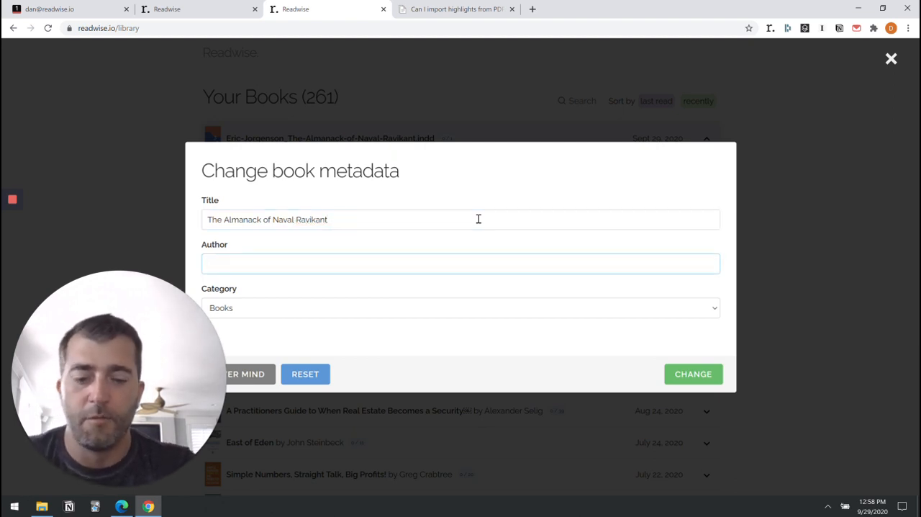
{"action": "type", "text": "Eric Jorgenson"}
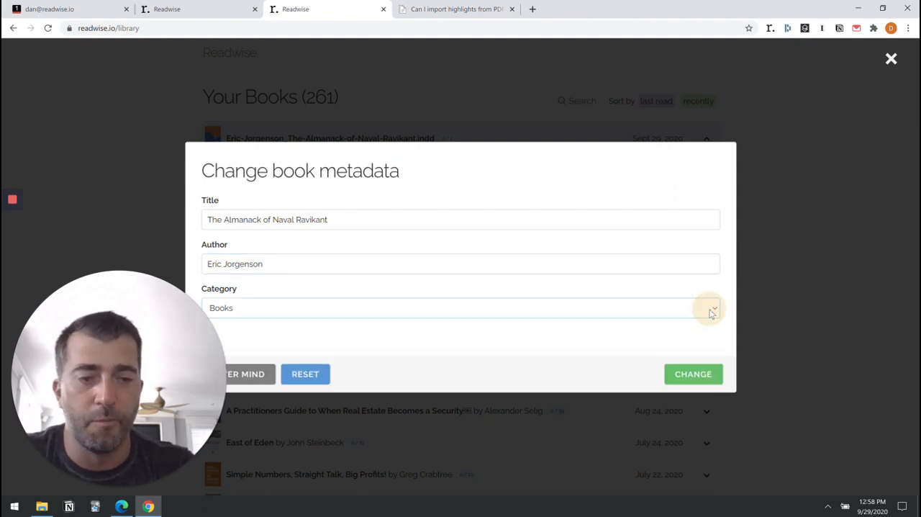
{"action": "left_click", "coordinate": [692, 374]}
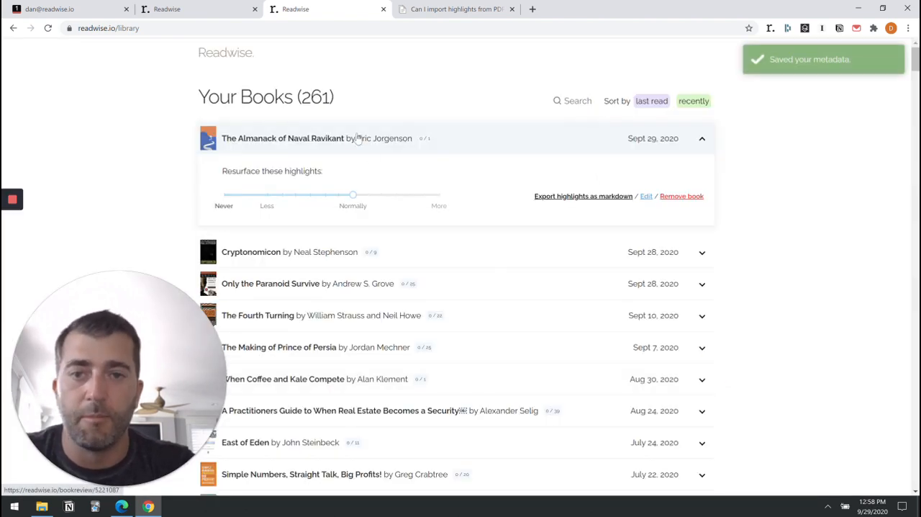
{"action": "left_click", "coordinate": [282, 138]}
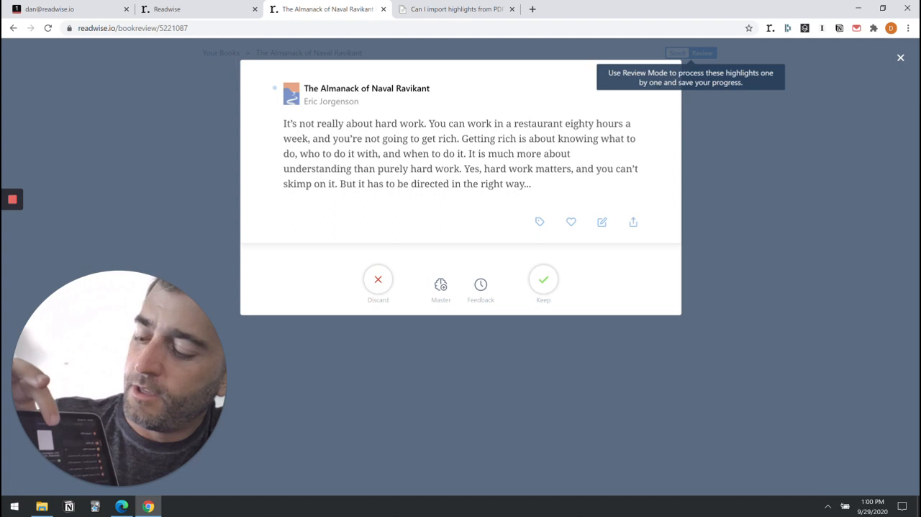
{"action": "mouse_move", "coordinate": [470, 190]}
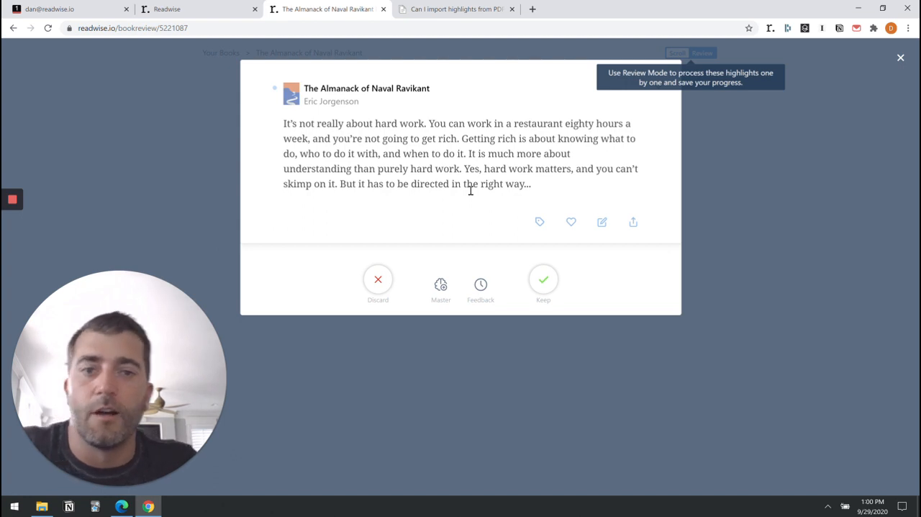
{"action": "mouse_move", "coordinate": [432, 173]}
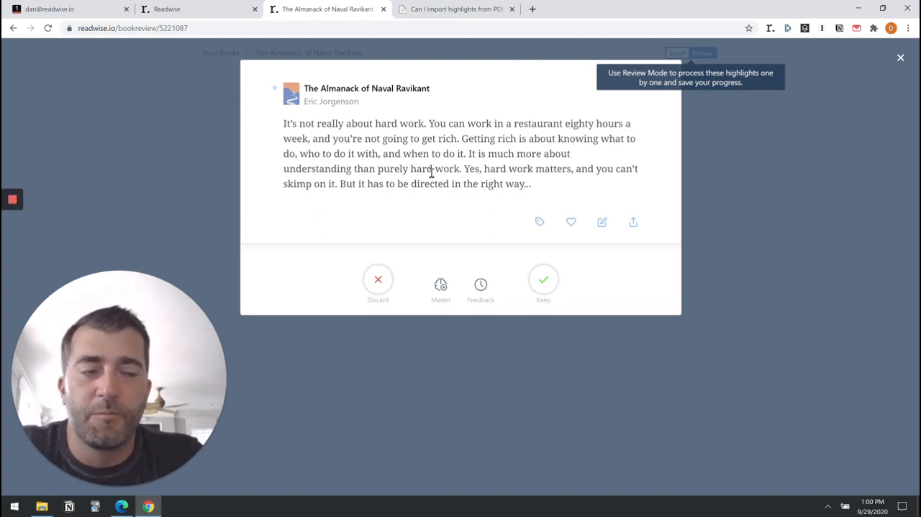